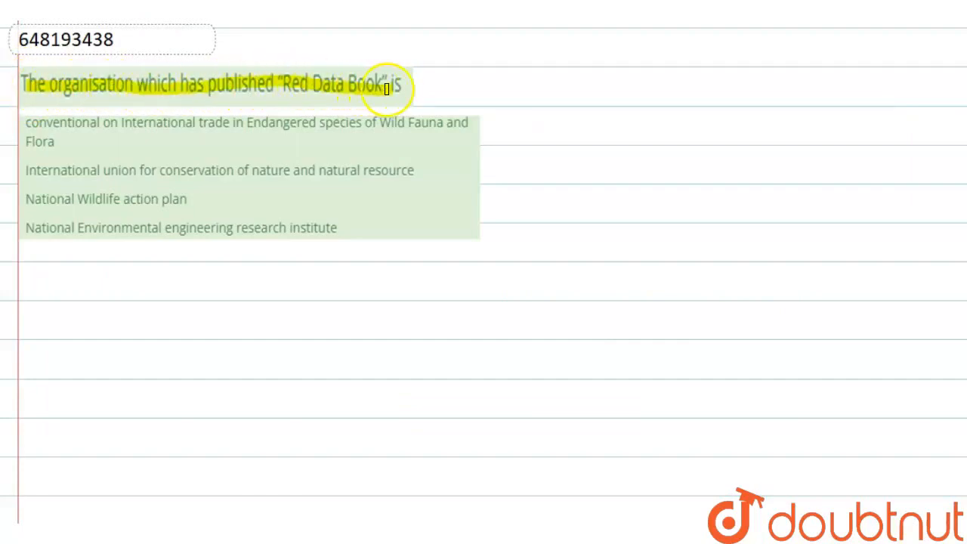
mouse_move(31, 128)
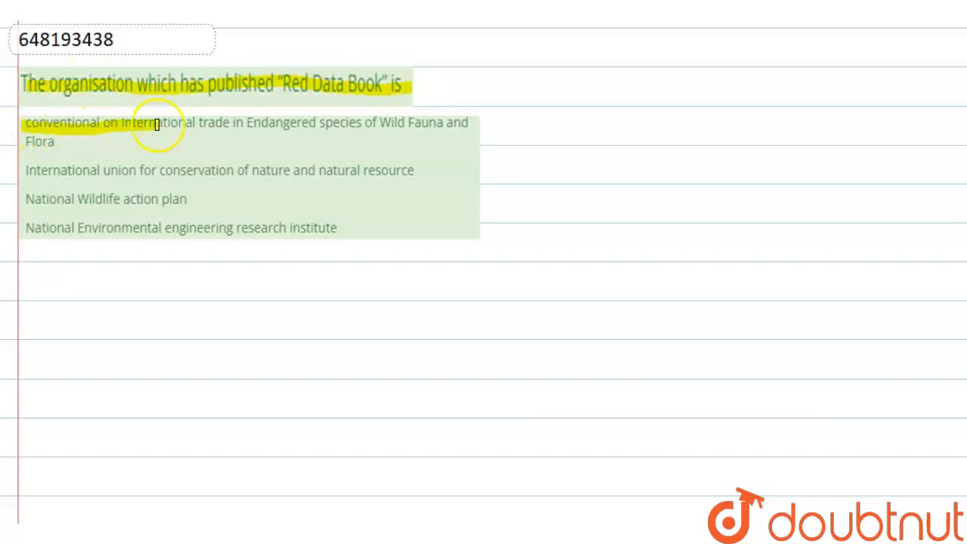
mouse_move(376, 131)
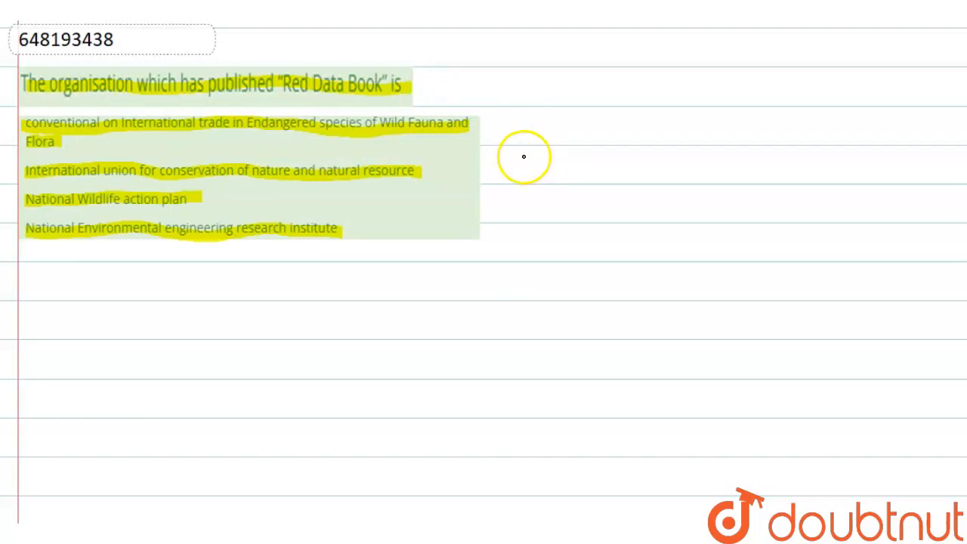
- Handwrite 'International union of conservation of natu…' beside the options in black pen
drag(514, 170, 589, 170)
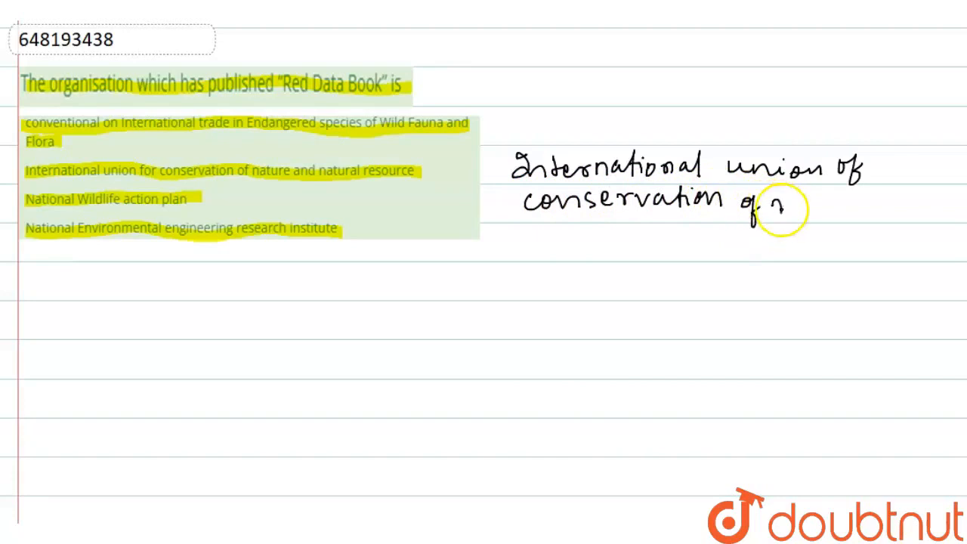
text(natu)
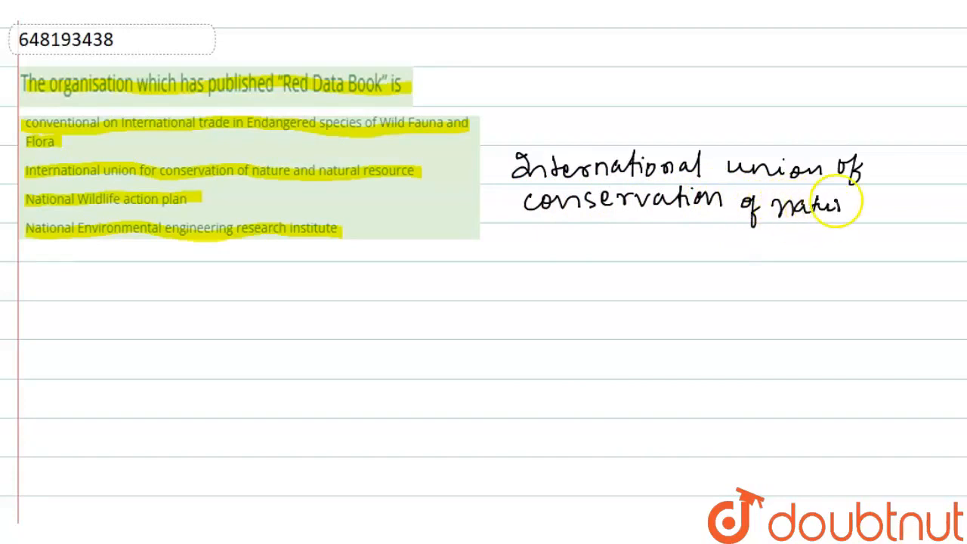